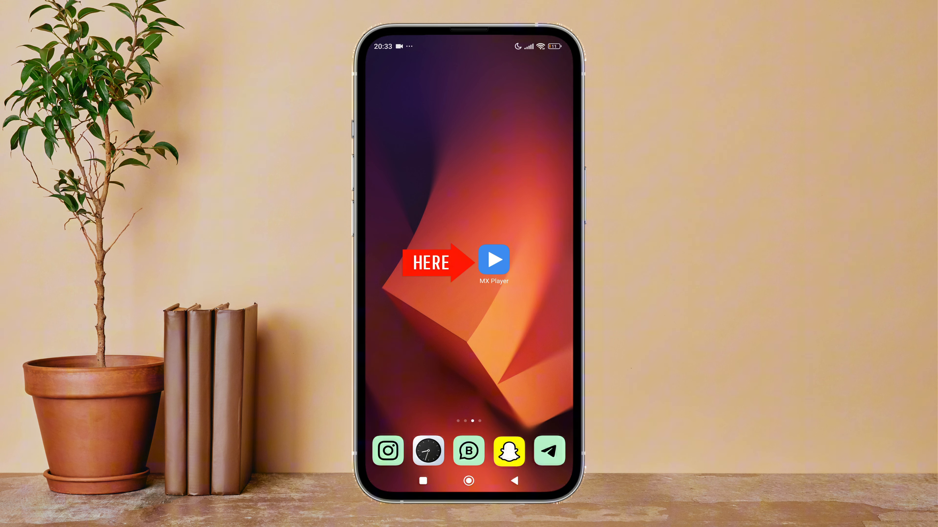
- Launch MX Player and reach the Audio settings via Me > Settings > Audio
{"action": "left_click", "coordinate": [493, 260]}
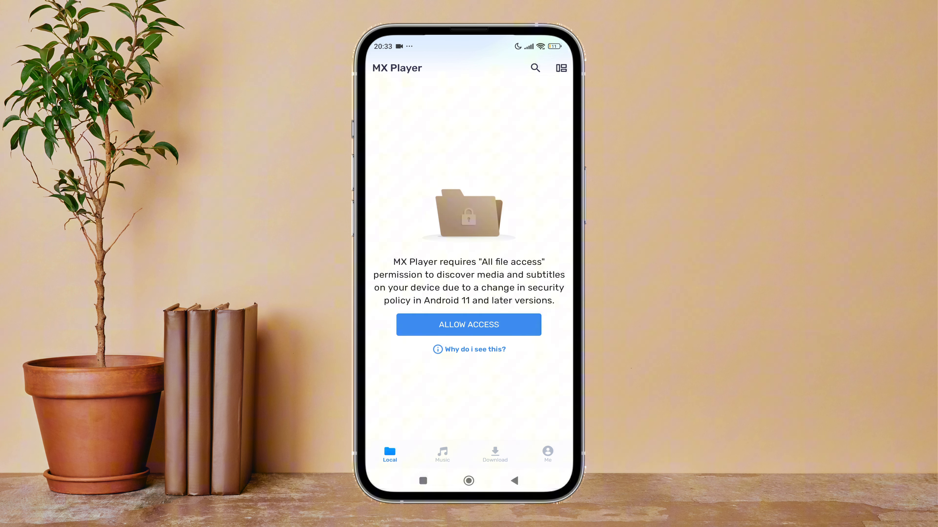
{"action": "left_click", "coordinate": [547, 452]}
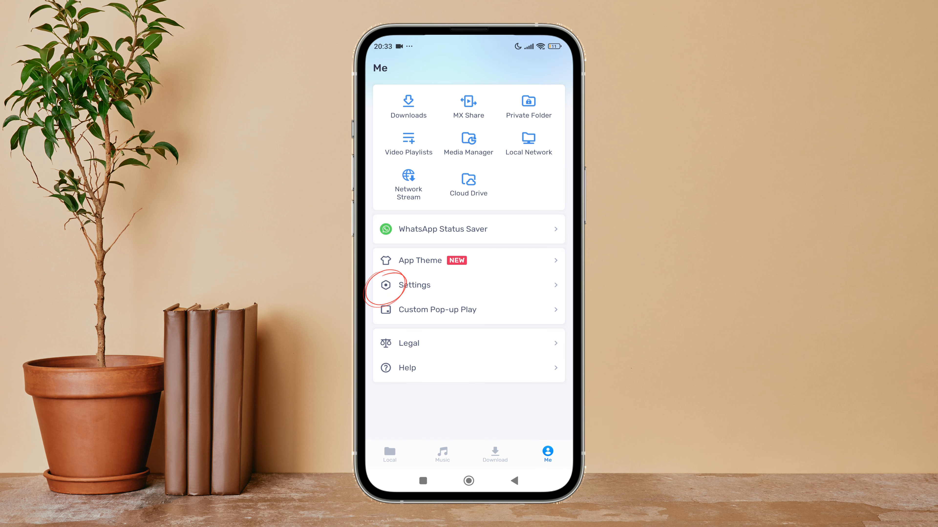
{"action": "left_click", "coordinate": [415, 285]}
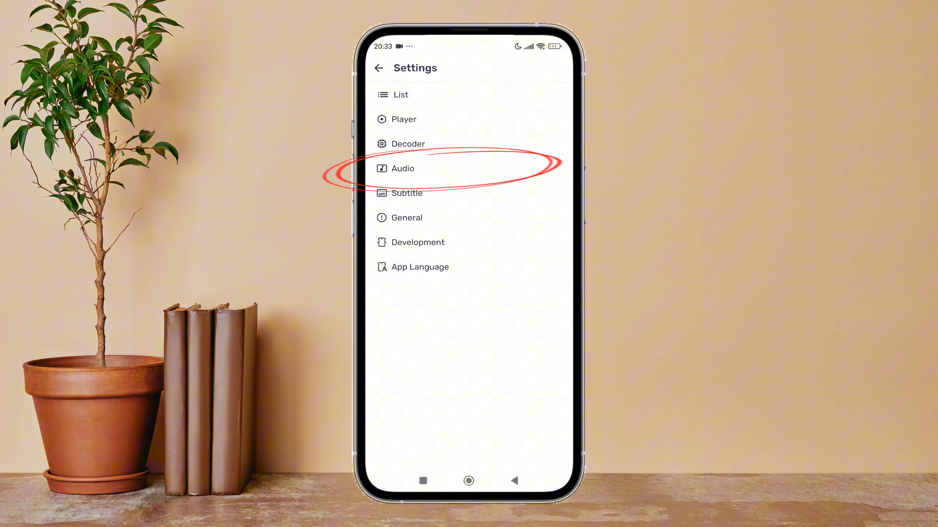
{"action": "left_click", "coordinate": [402, 168]}
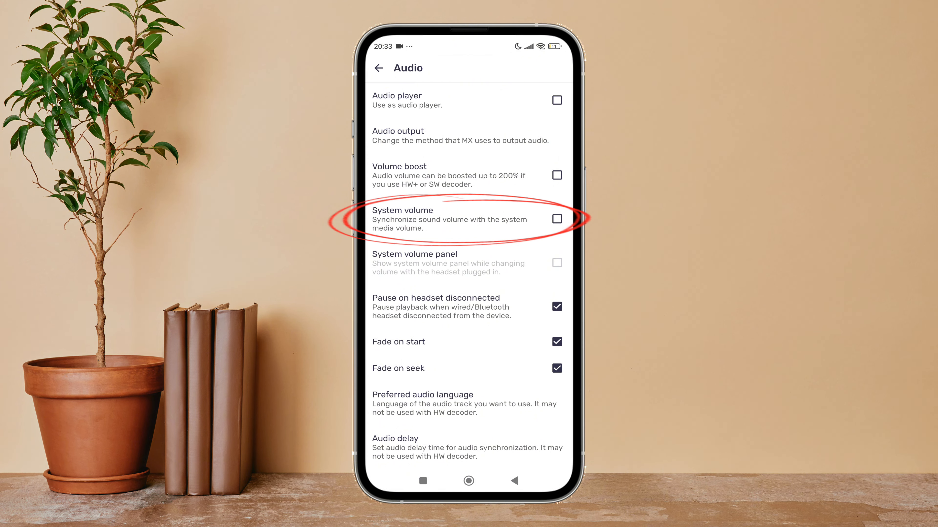
- Enable the System volume checkbox so playback volume follows the device media volume
{"action": "left_click", "coordinate": [557, 220]}
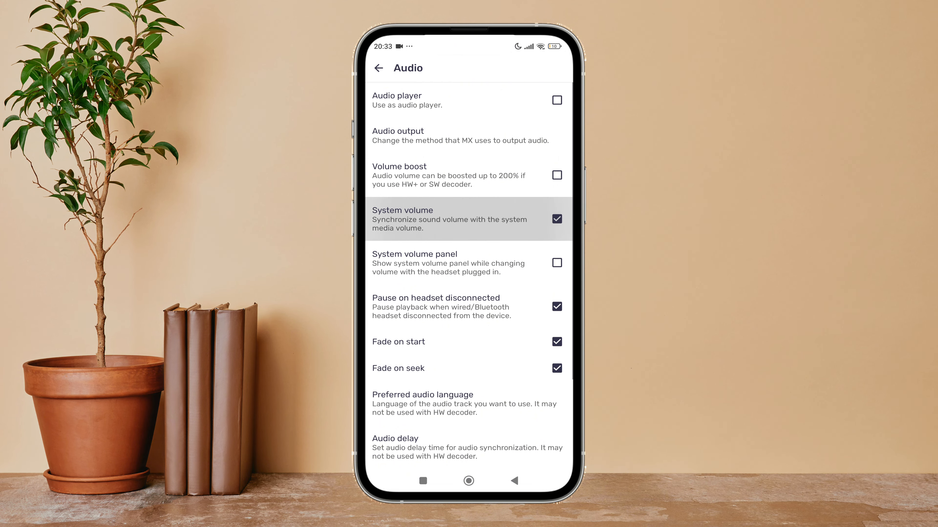
{"action": "left_click", "coordinate": [461, 222]}
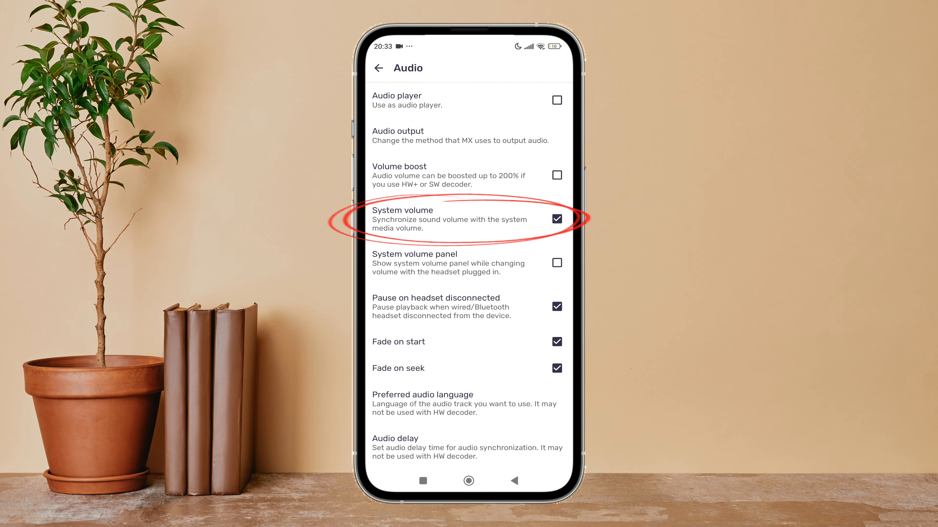